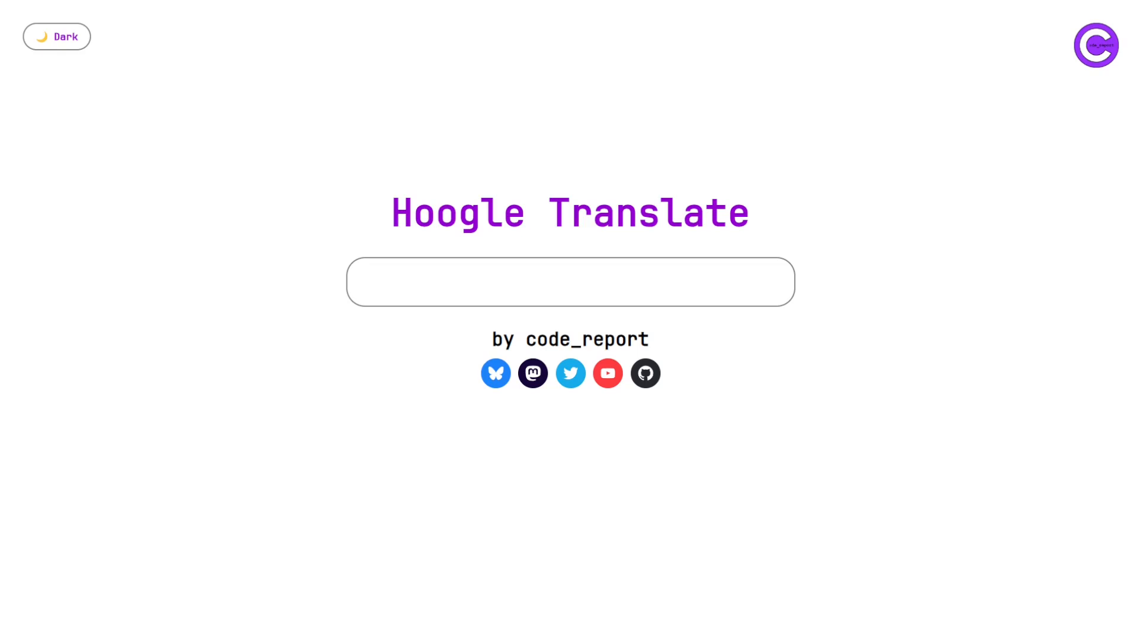
- Search 'fold' to list its equivalents in Rust, Scala, D, Pharo, Kotlin and BQN
text(fo)
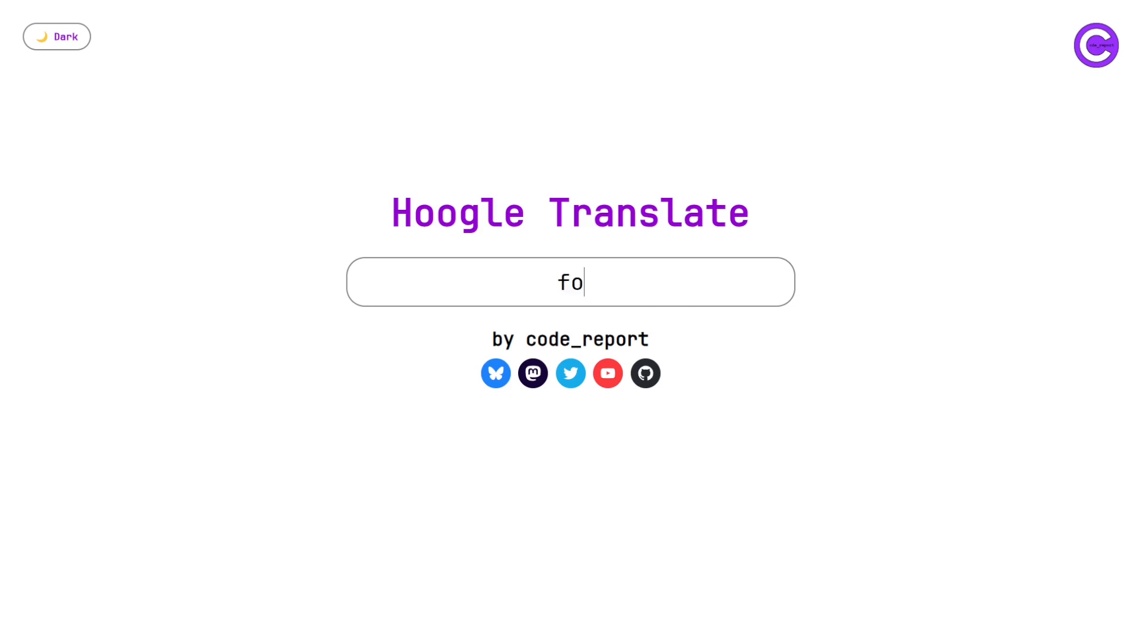
text(ld)
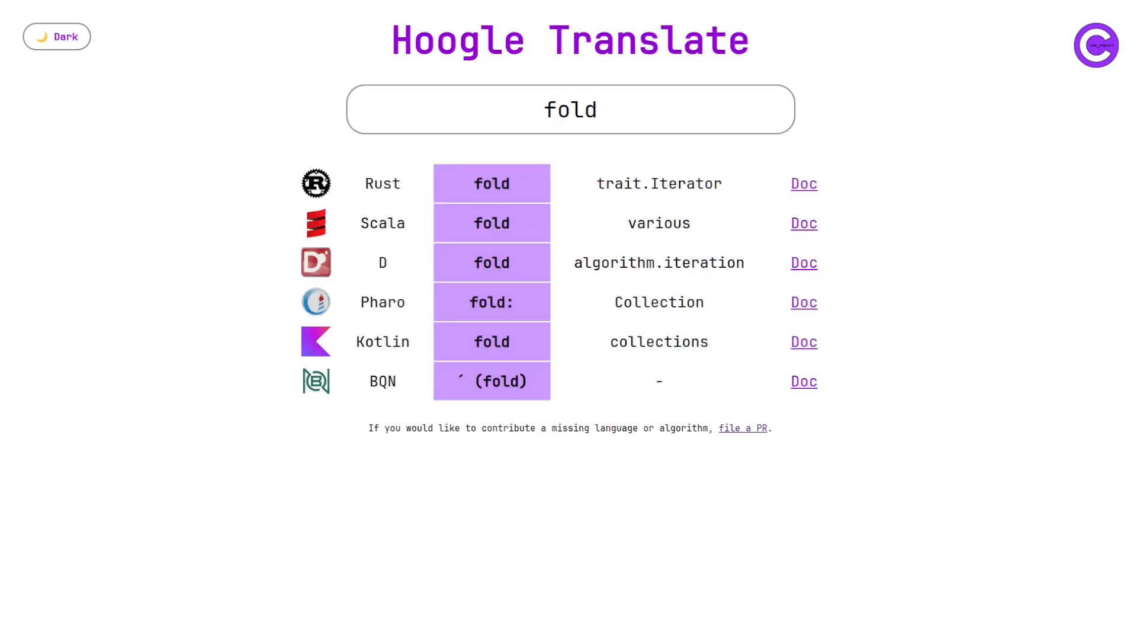
- Load all fold results and scroll through reduce, foldl, inject, accumulate and back
click(570, 109)
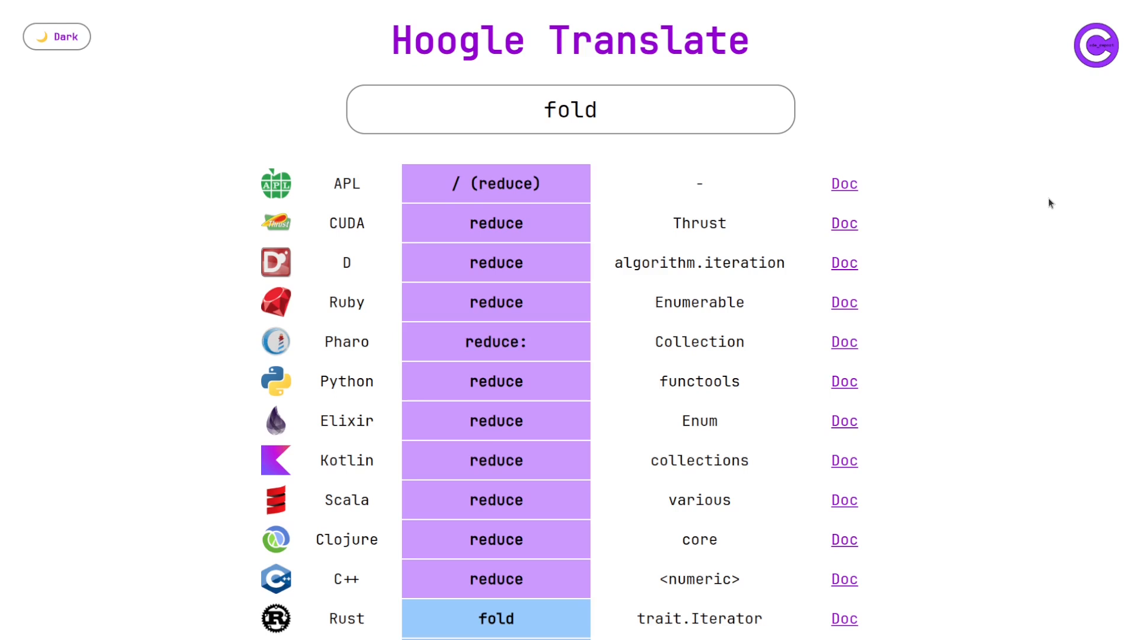
scroll(down, 3)
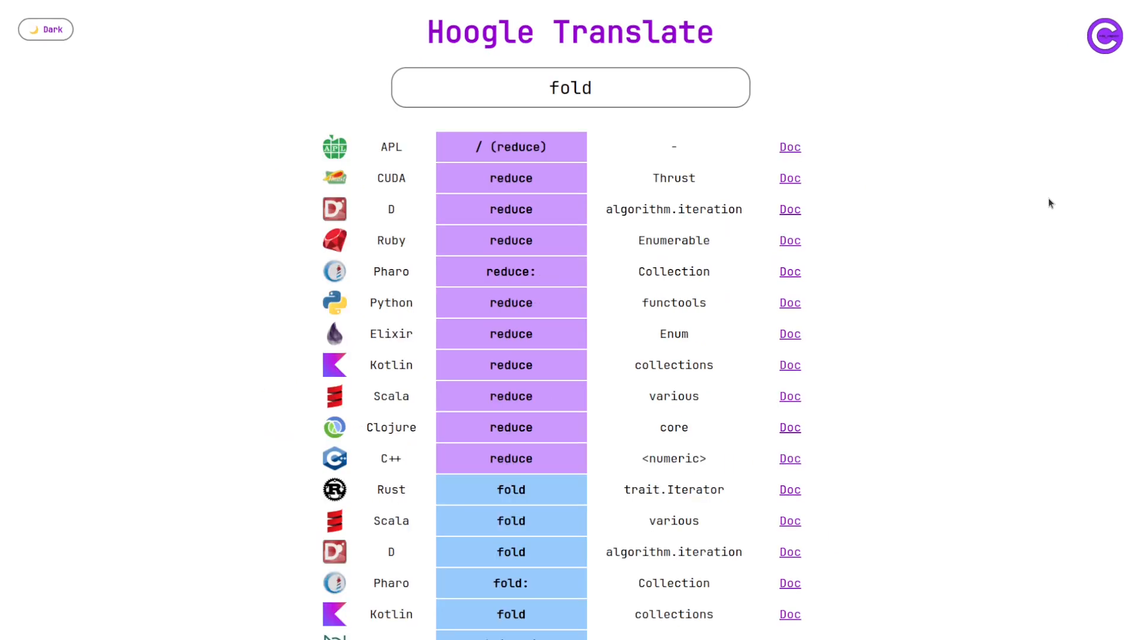
scroll(down, 3)
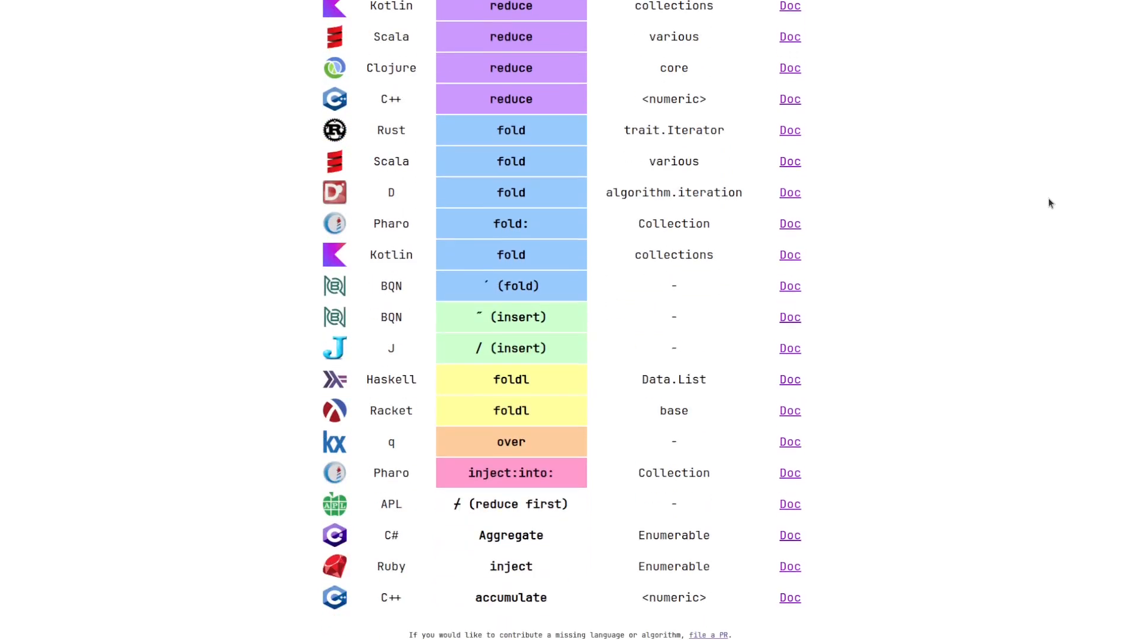
scroll(up, 3)
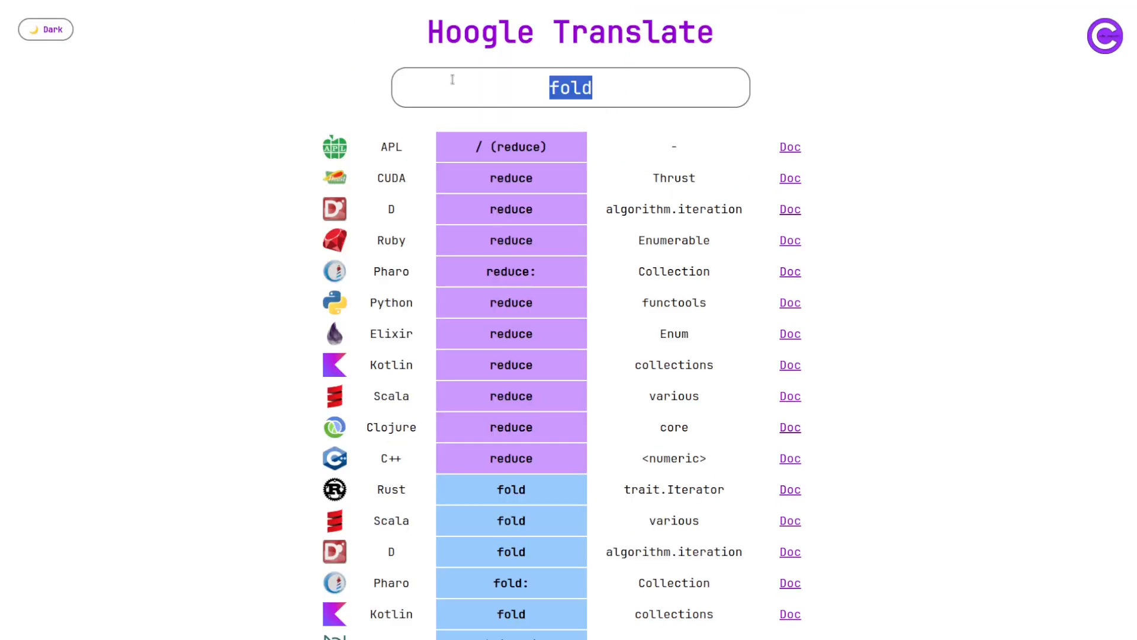
- Search 'iota' to show range, til, sequence, until and APL's index generator
text(iota)
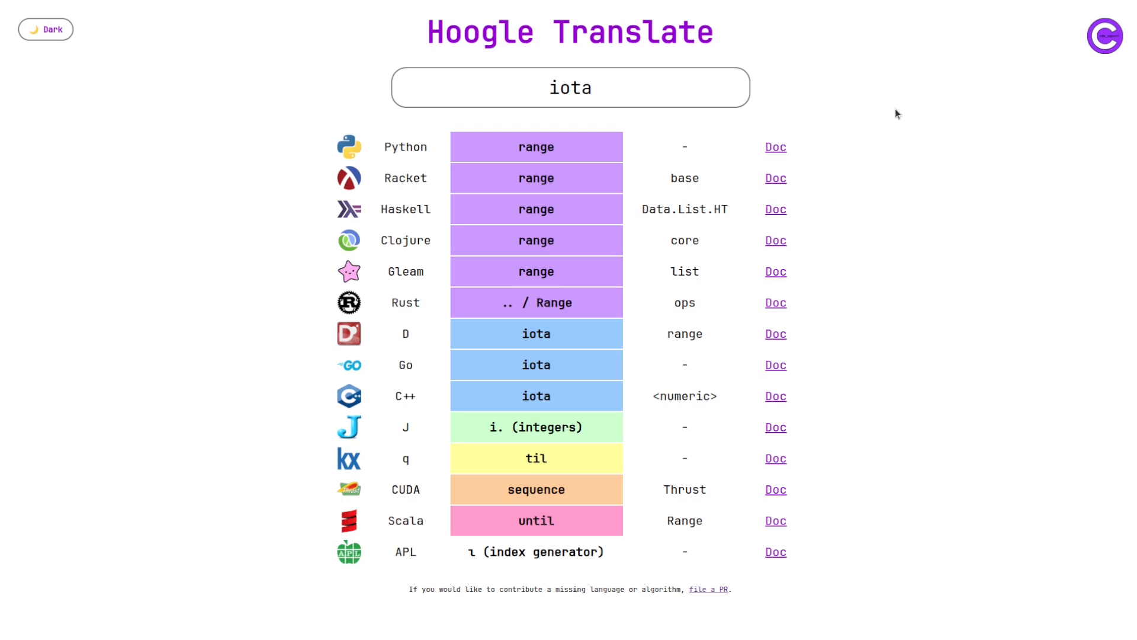
text(C)
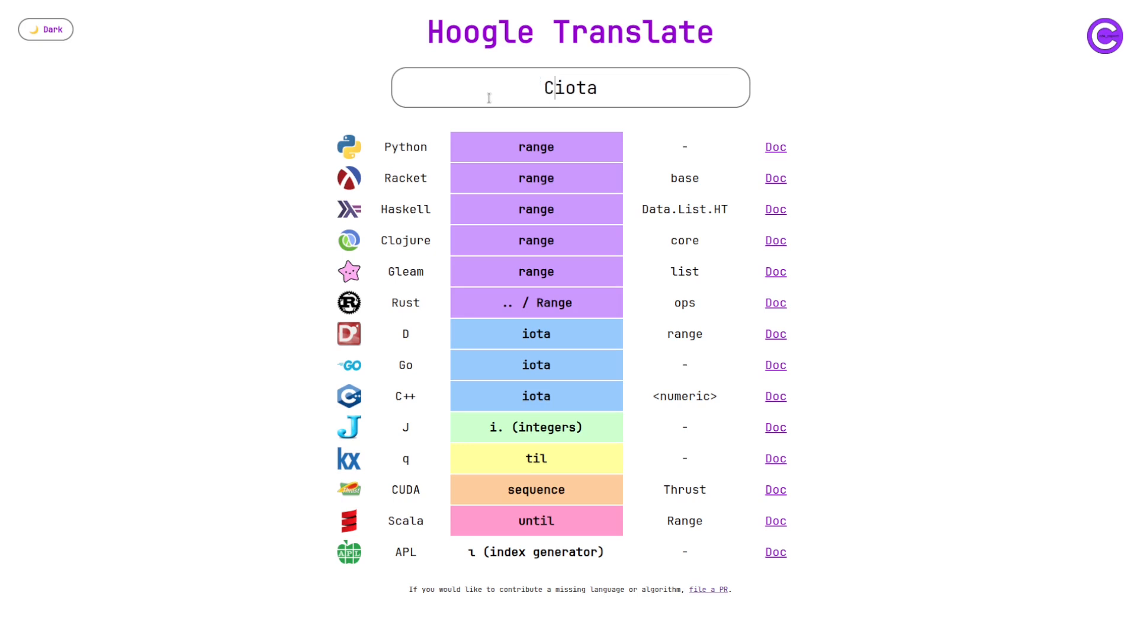
- Search 'C++ iota', then 'C++ partition' for its C++, CUDA Thrust and D versions
text(C++ iota)
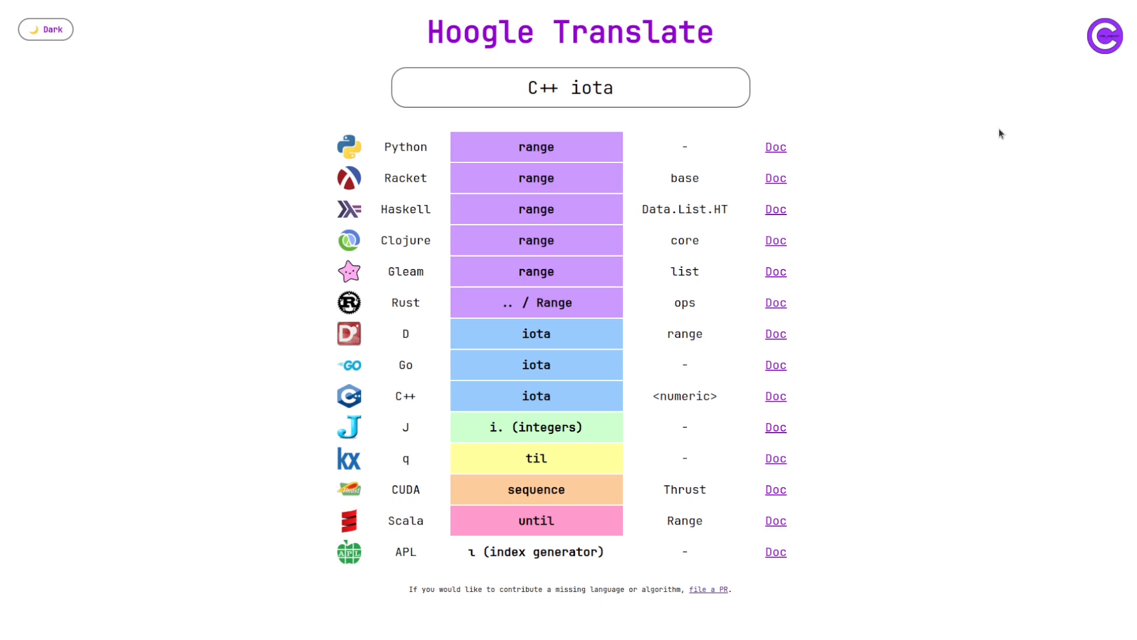
text(partition)
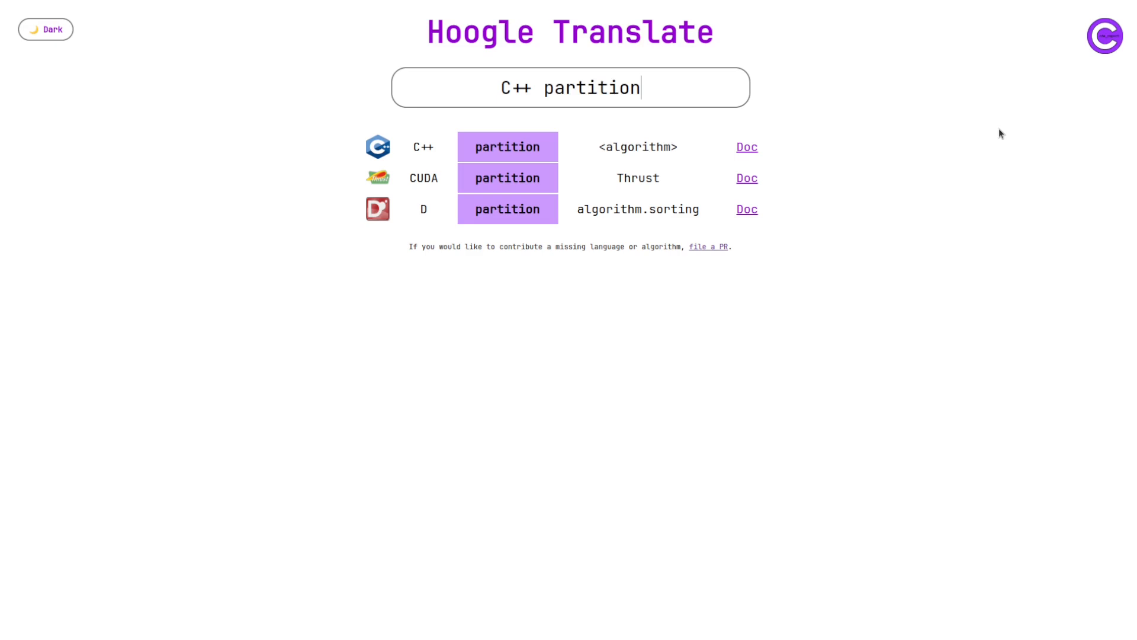
- Search 'C++ rotate', then delete 'rotate' to list all C++ algorithms
text(rotate)
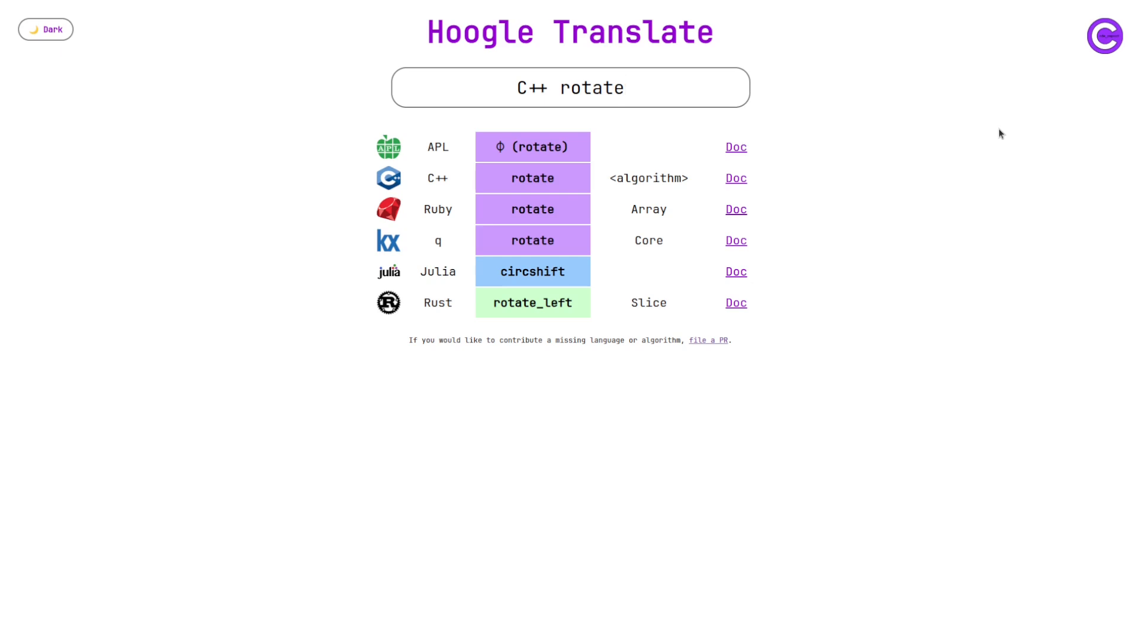
click(570, 87)
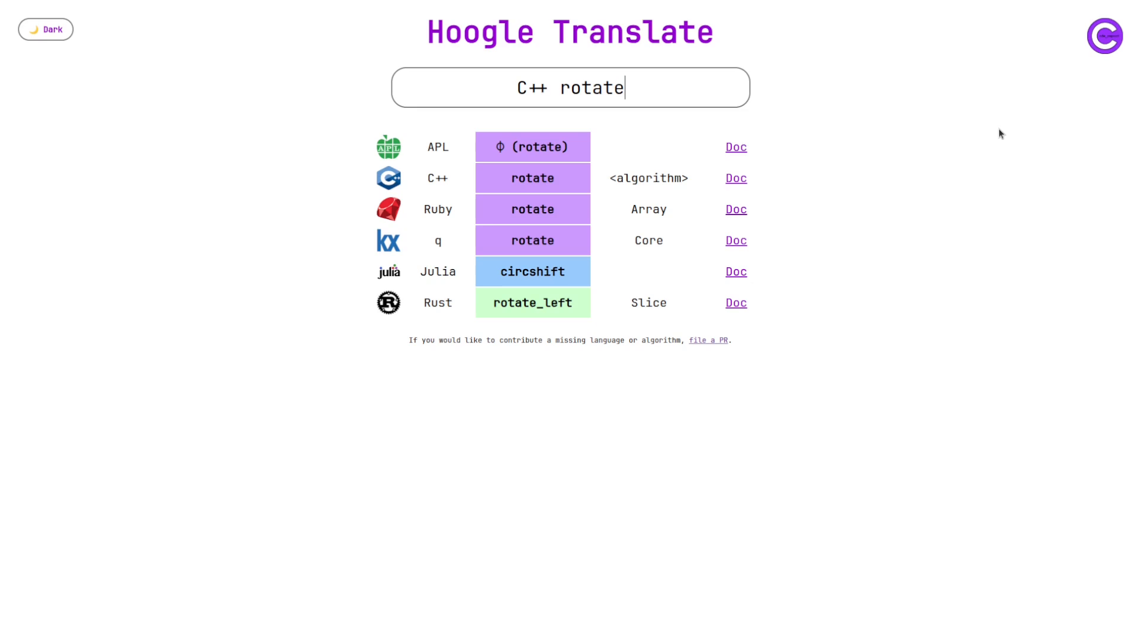
double_click(591, 87)
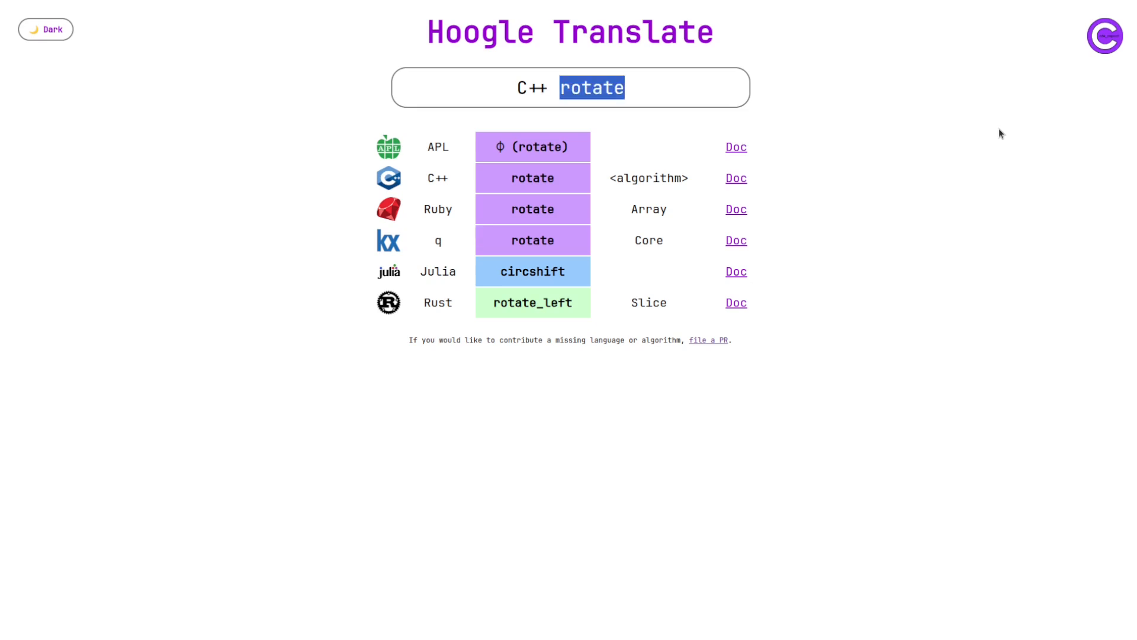
key(Backspace)
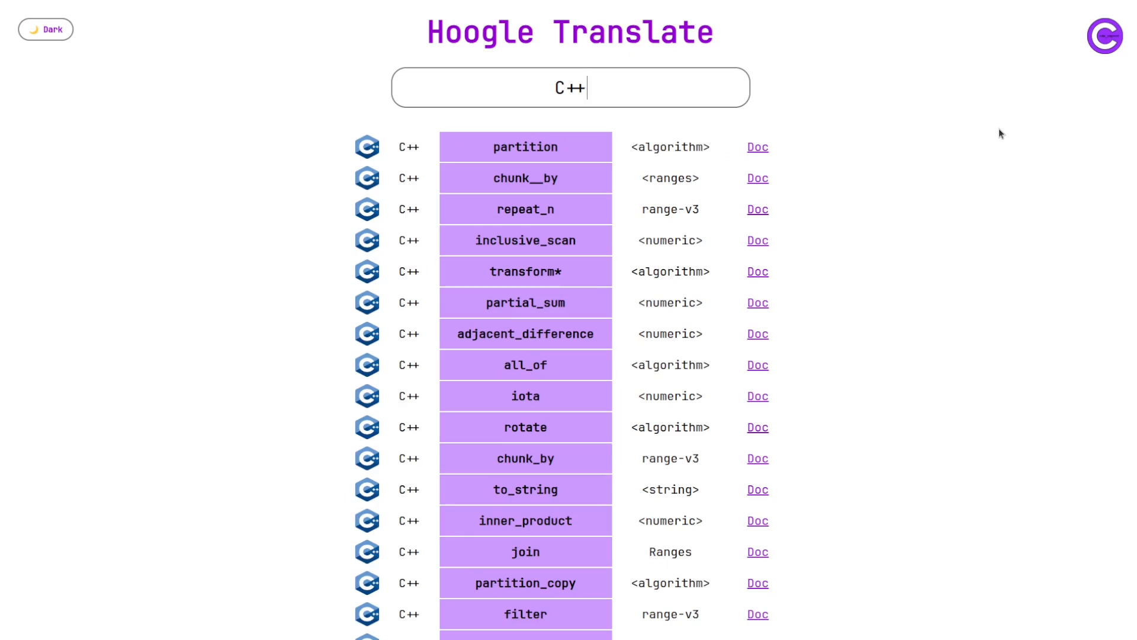
- Scroll the C++ results and follow 'file a PR' to the CONTRIBUTING.md guide
scroll(down, 3)
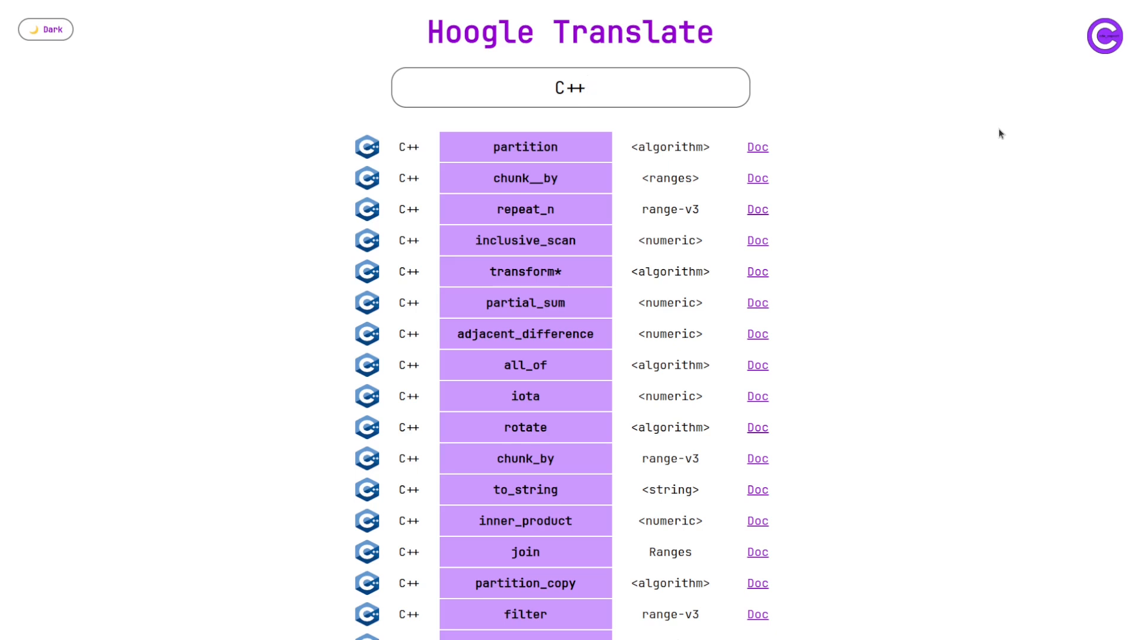
click(570, 88)
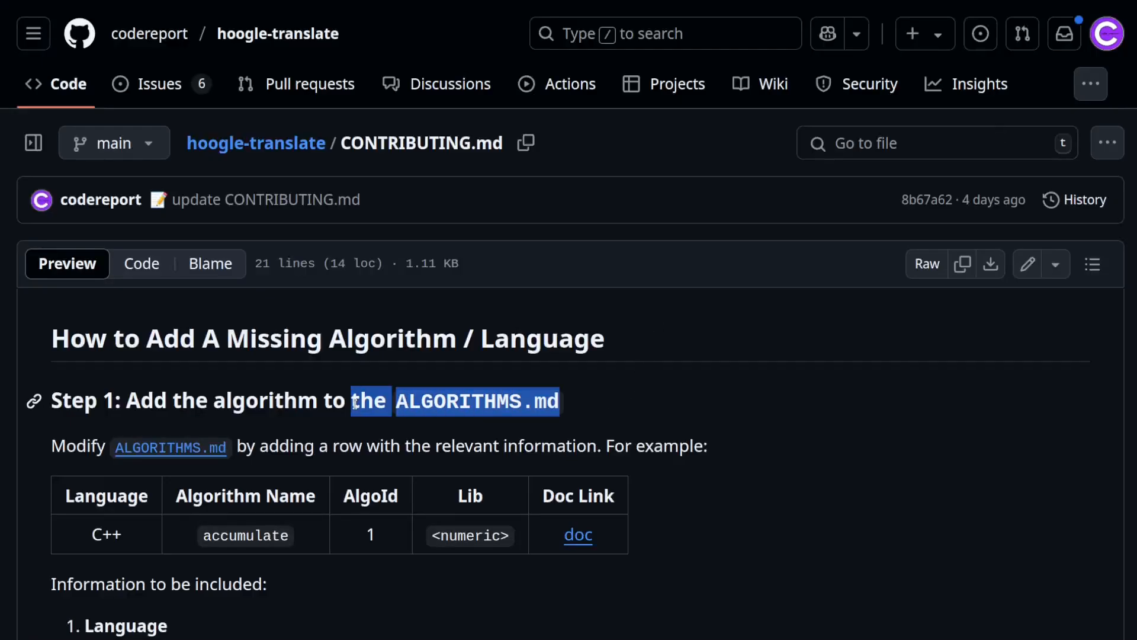
click(799, 402)
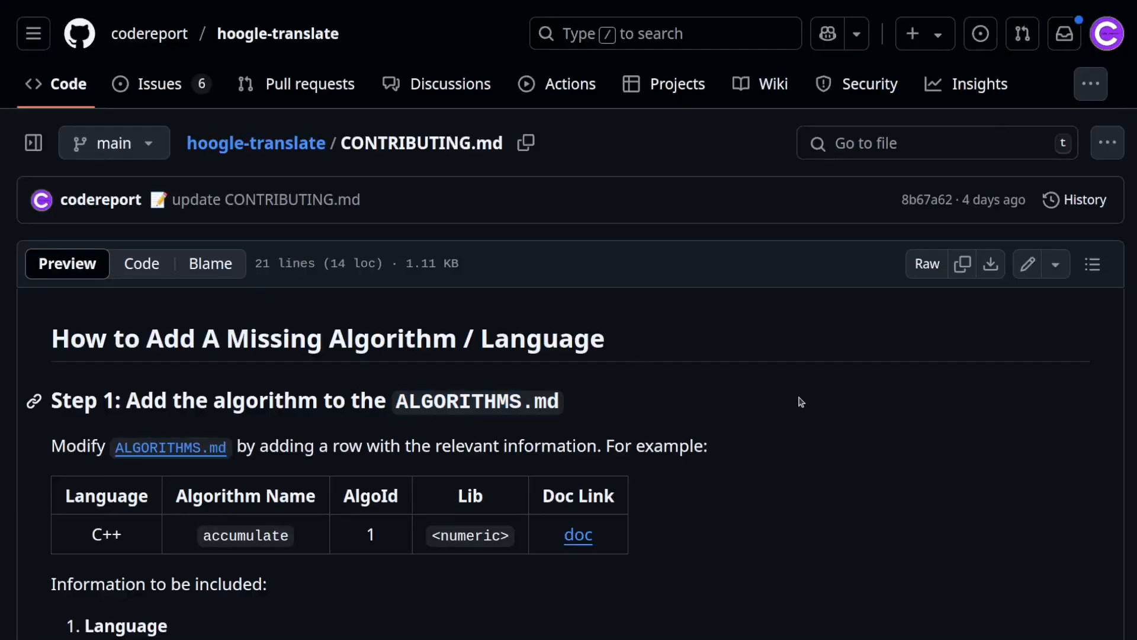
scroll(down, 3)
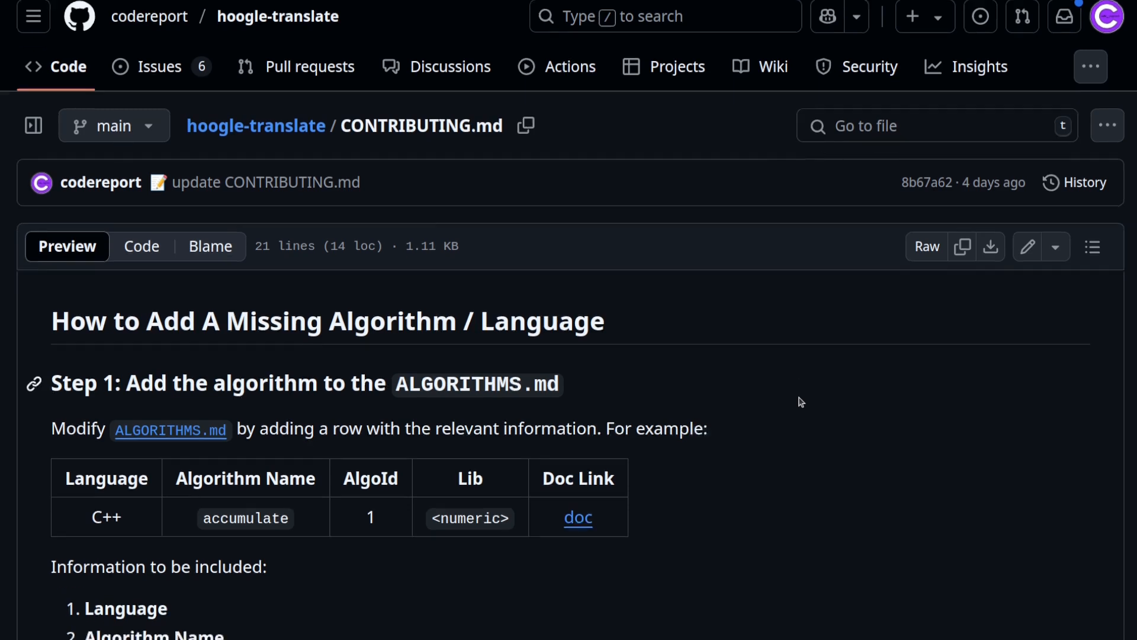
scroll(down, 3)
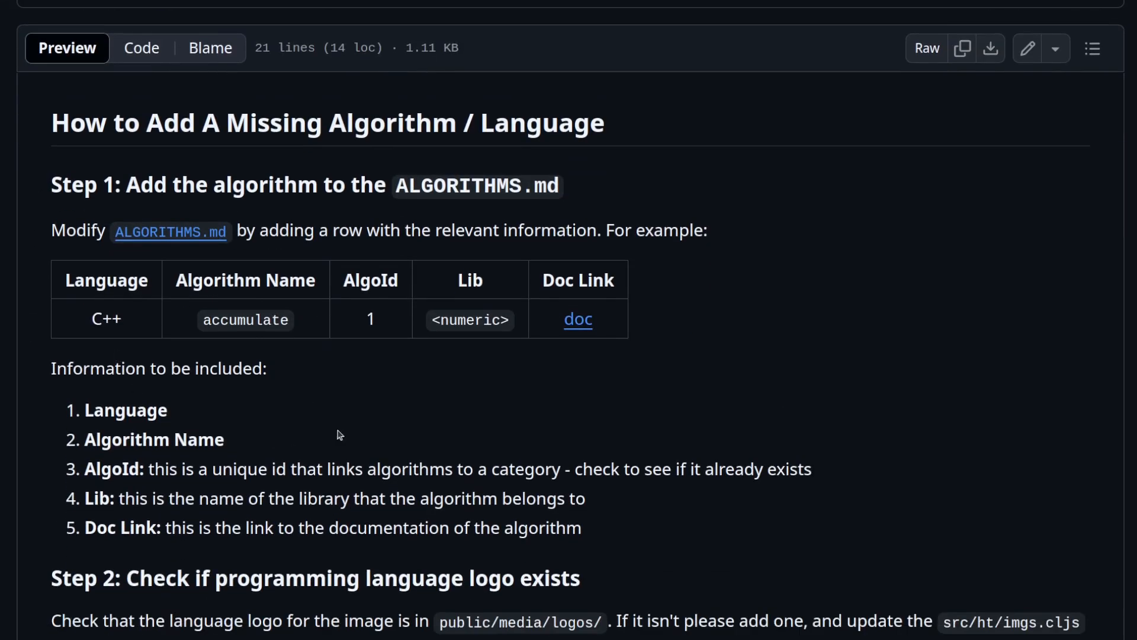
mouse_move(356, 324)
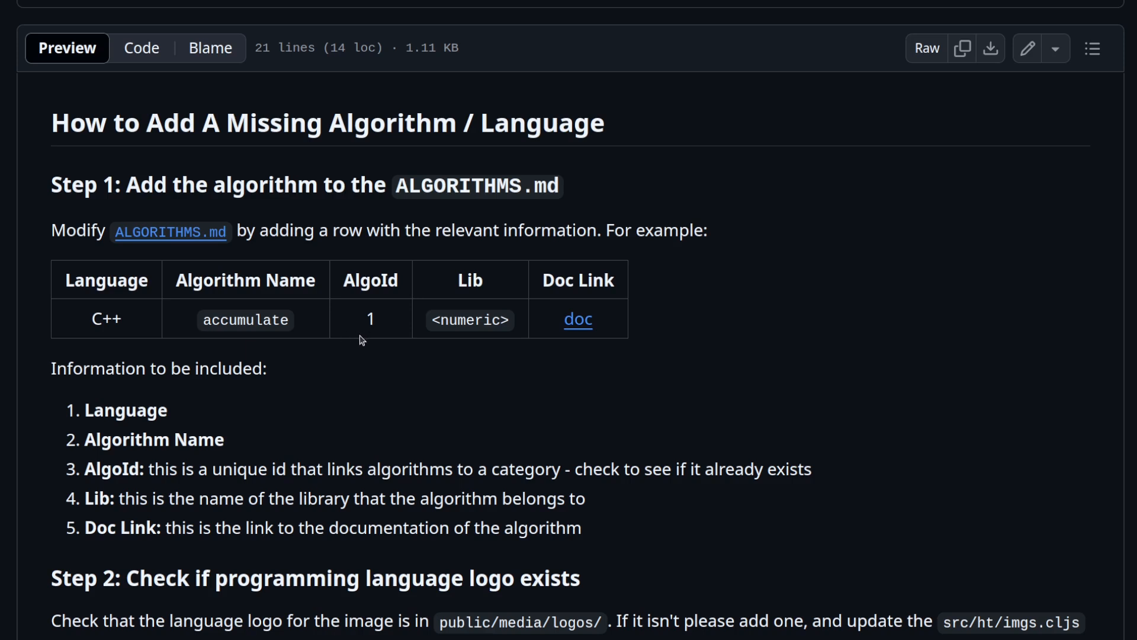
mouse_move(453, 359)
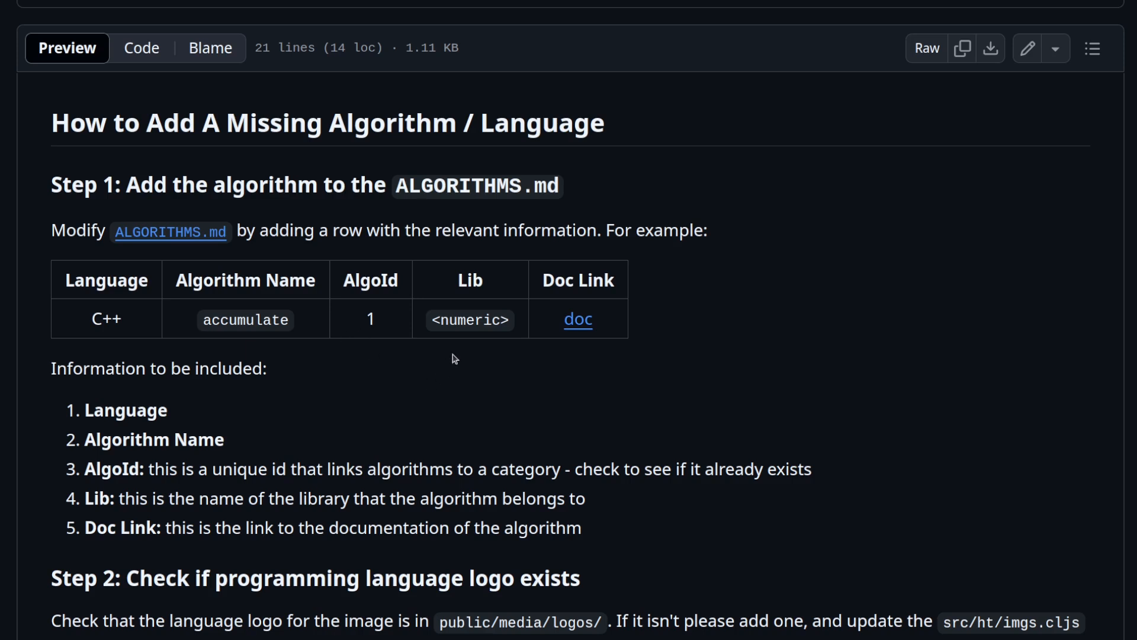
mouse_move(569, 346)
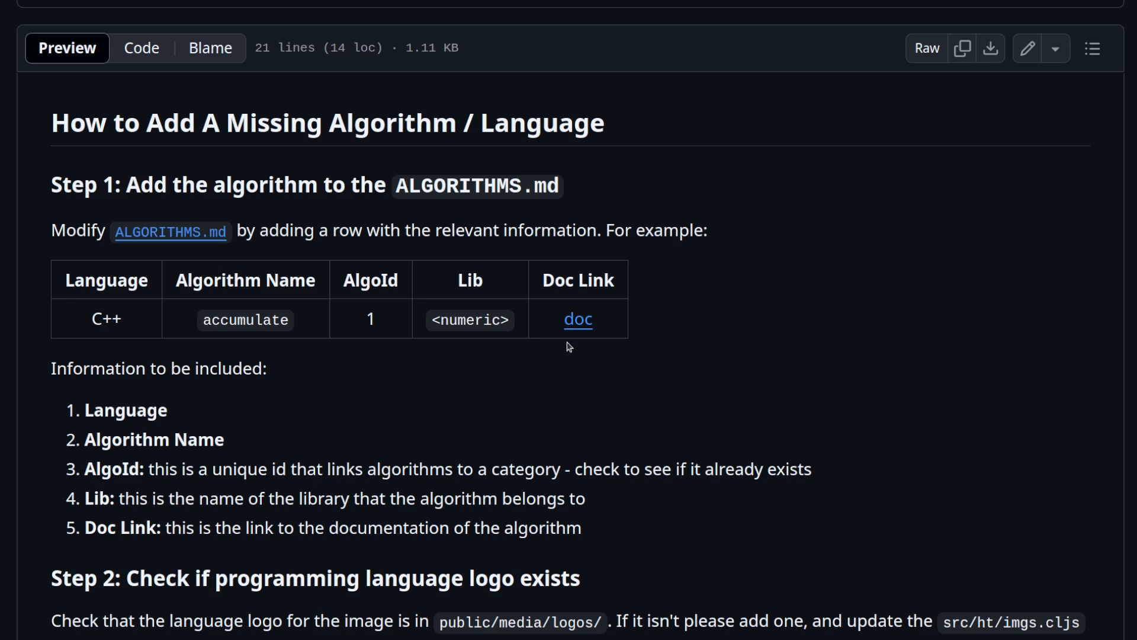
mouse_move(590, 221)
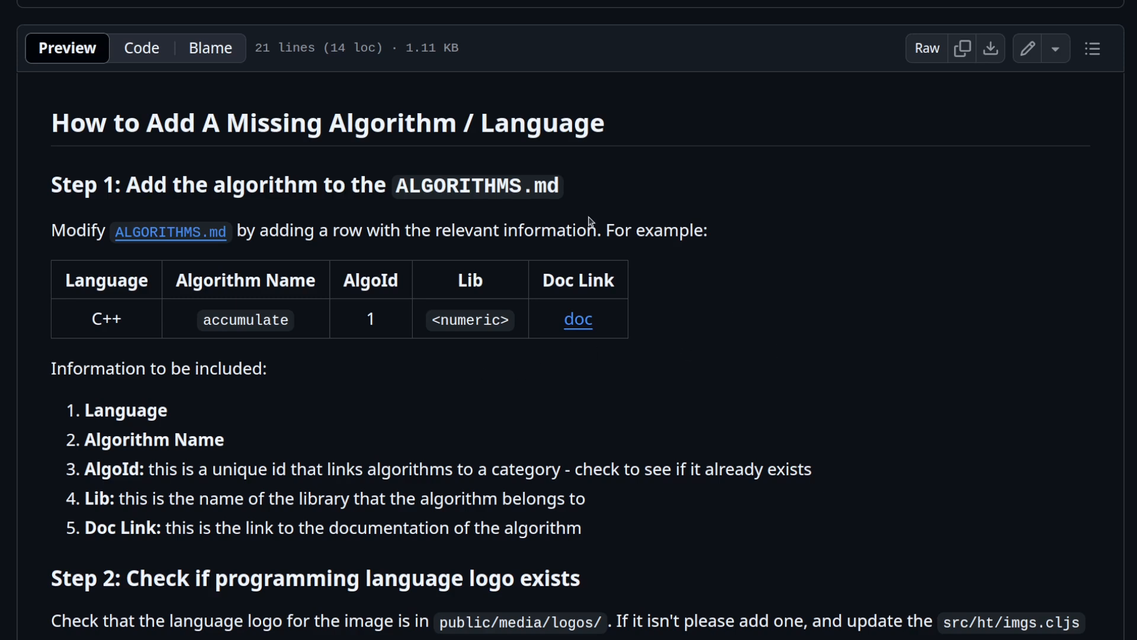